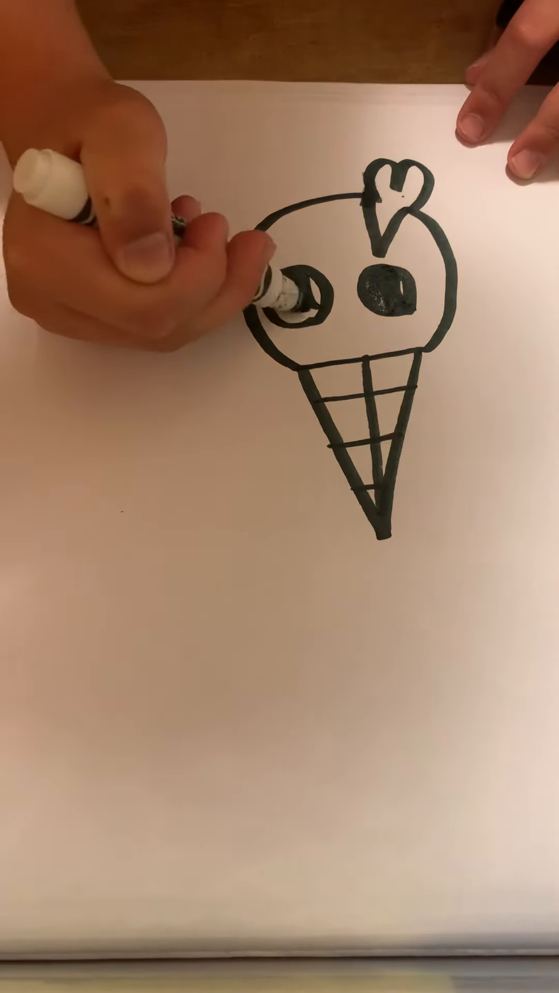
drag(298, 298, 292, 304)
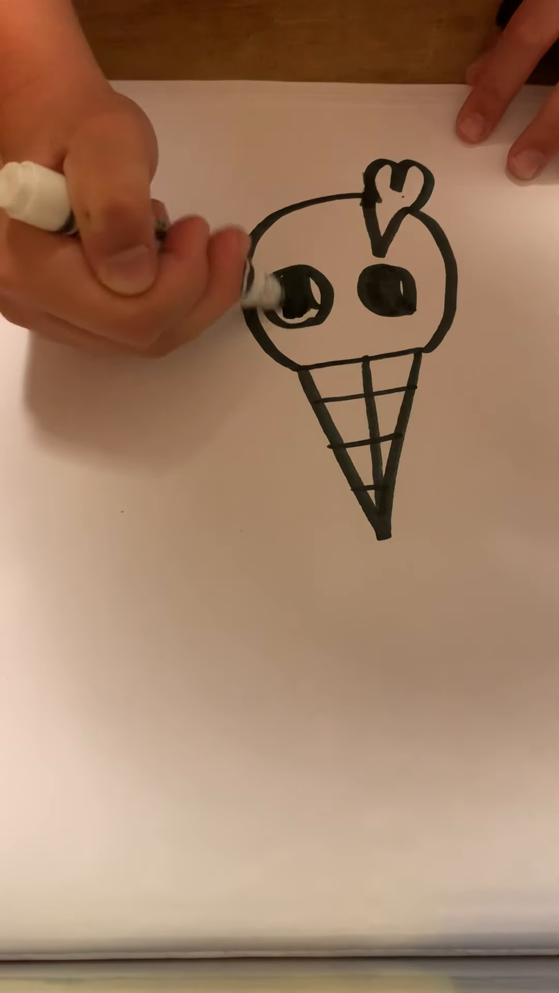